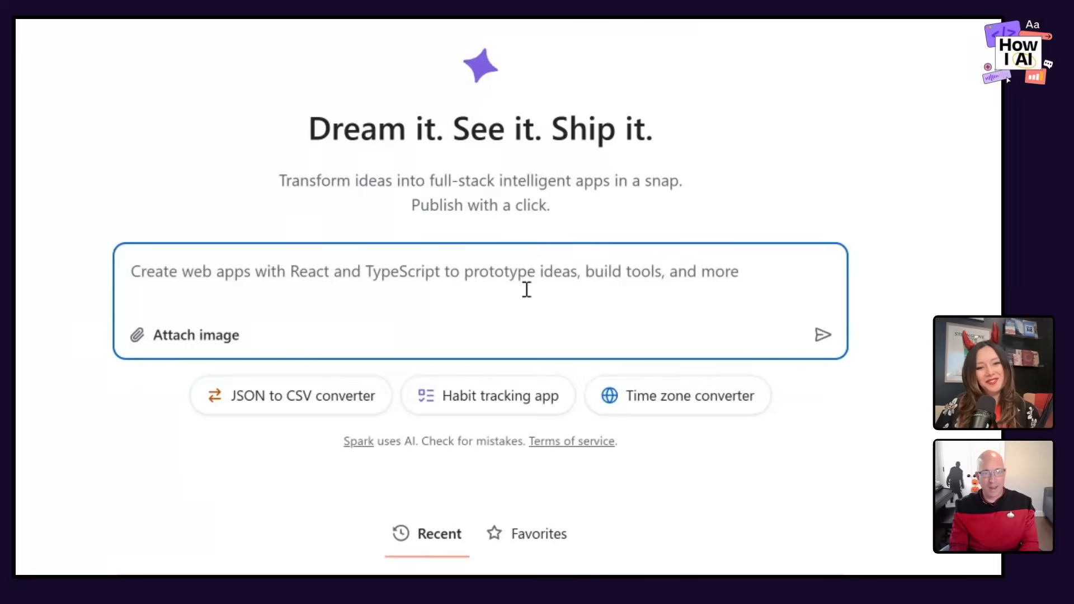
# Step: Describe a mobile app that generates a new fortune-teller fortune on each button click
pyautogui.write('Make a mobile app which, when')
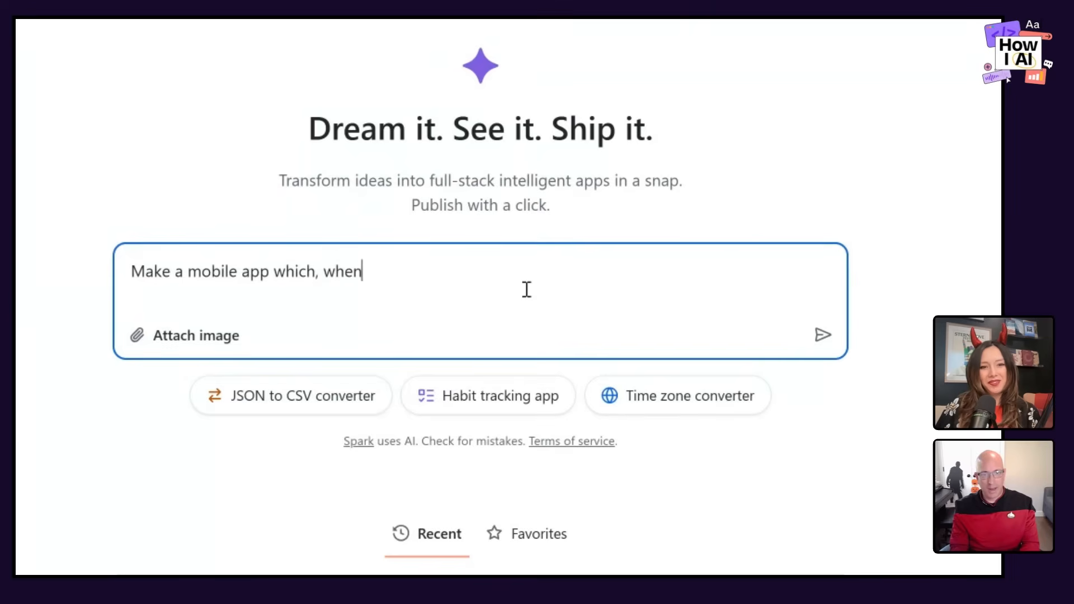
pyautogui.write('I click a button')
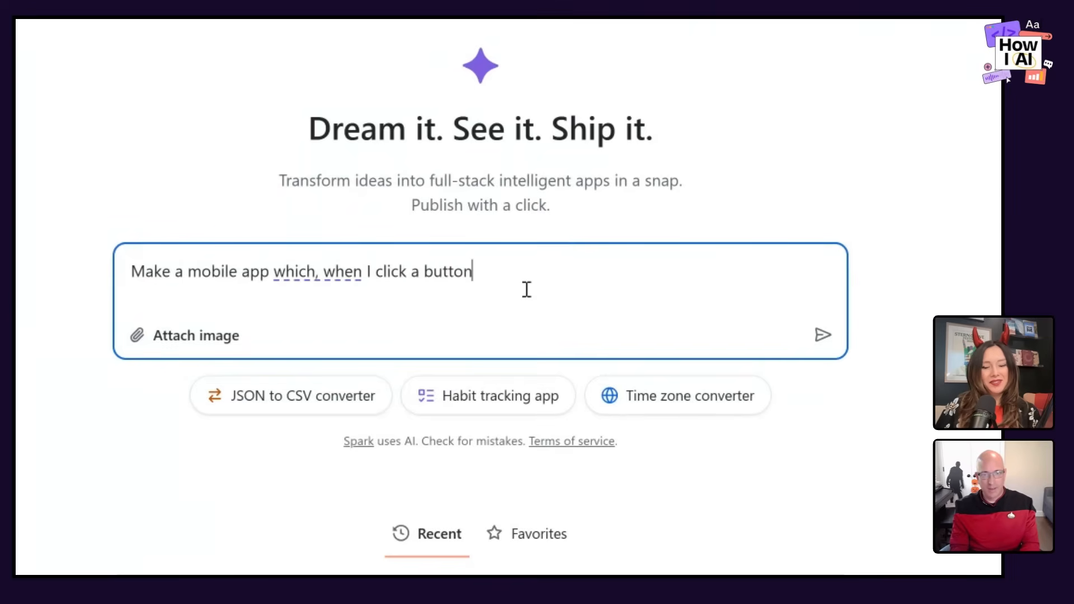
pyautogui.write(', generates a')
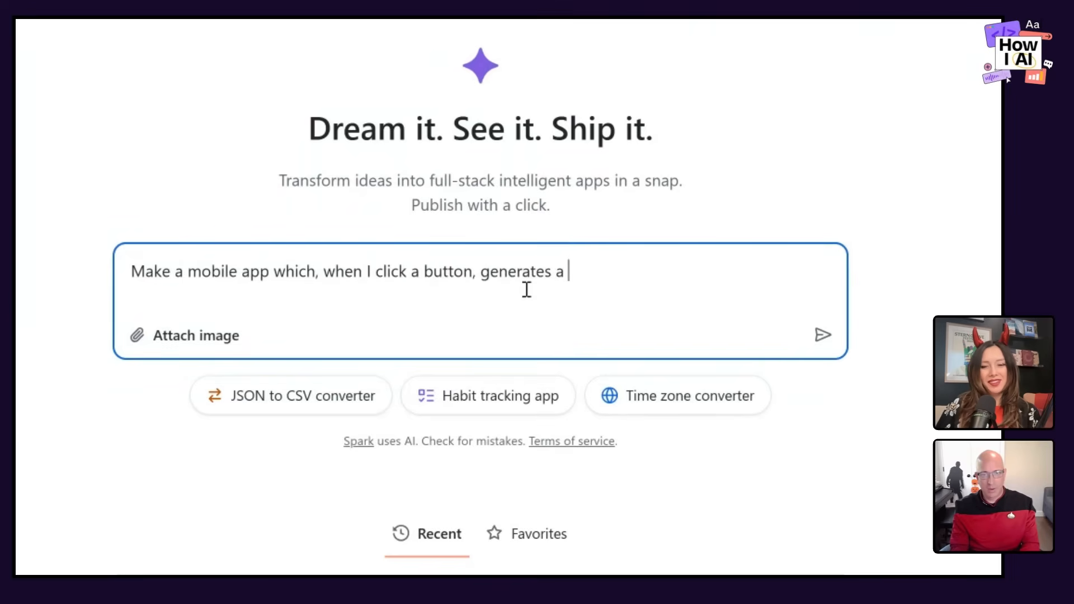
pyautogui.write('new fortune in the context of a fortune teller.')
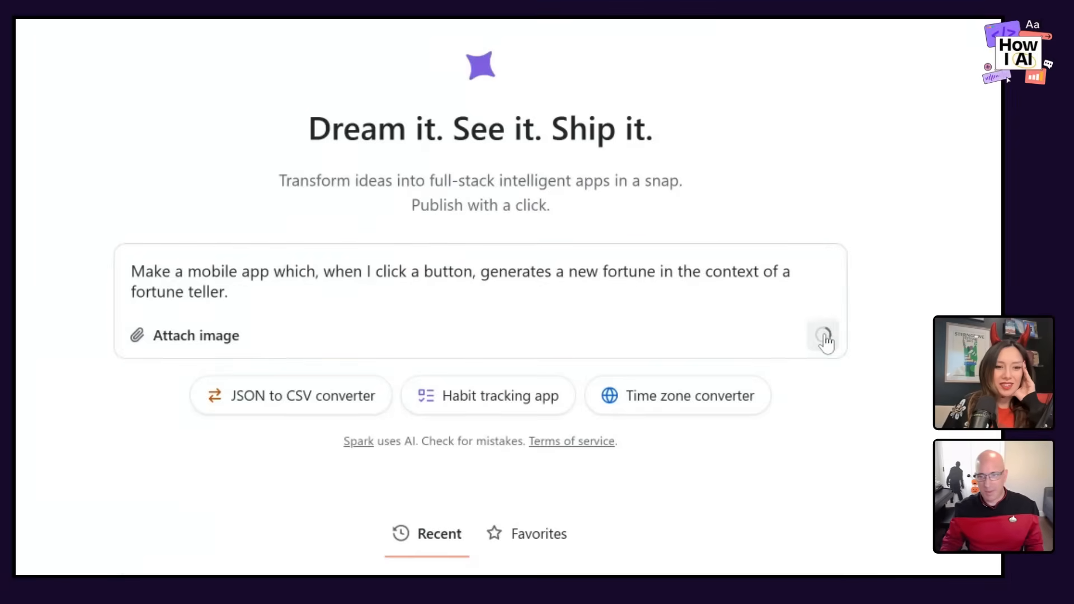
# Step: Submit the fortune-teller prompt so Spark writes the PRD planning guide
pyautogui.click(823, 336)
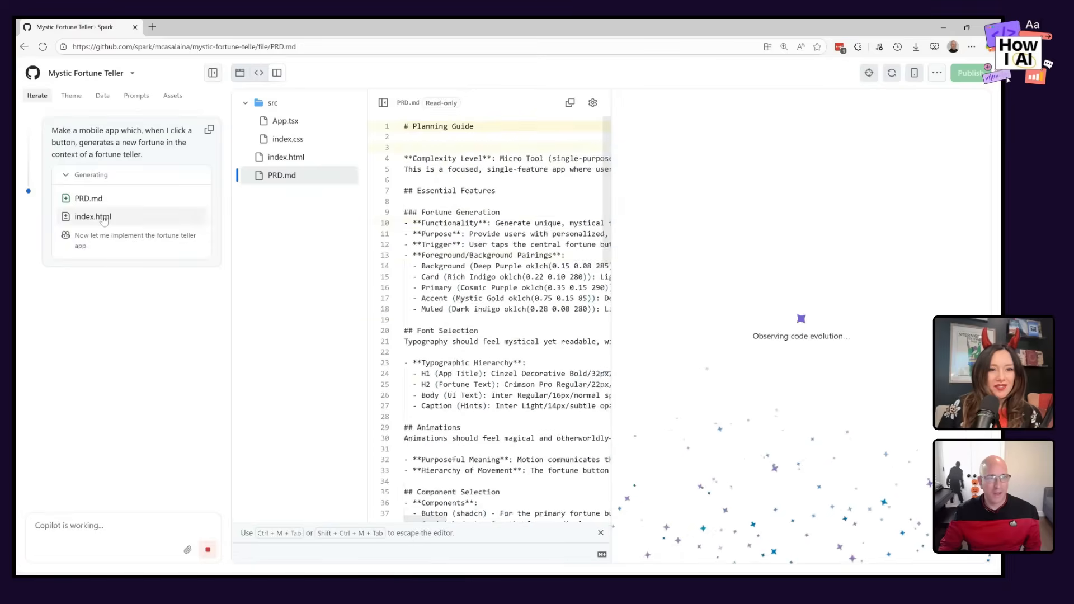
# Step: Inspect index.css and other generated files in the file tree
pyautogui.click(287, 157)
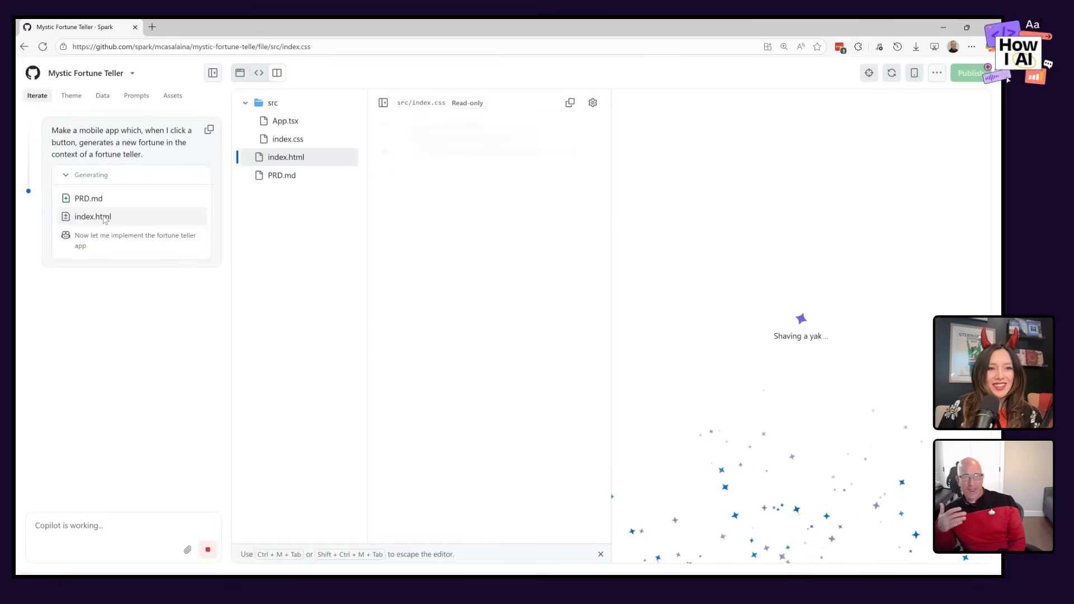
pyautogui.click(285, 139)
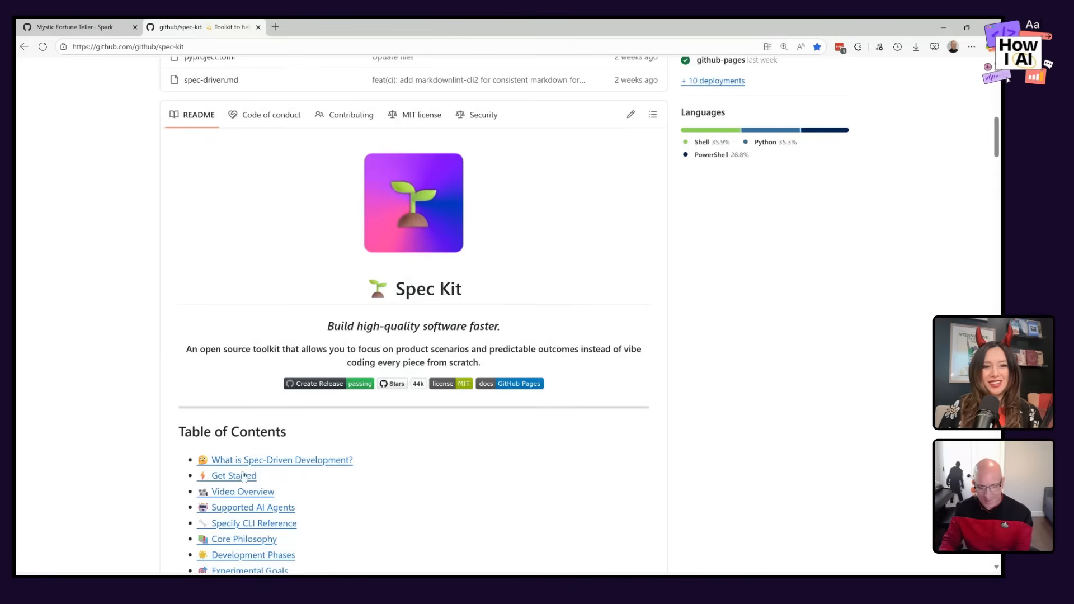
pyautogui.moveTo(241, 476)
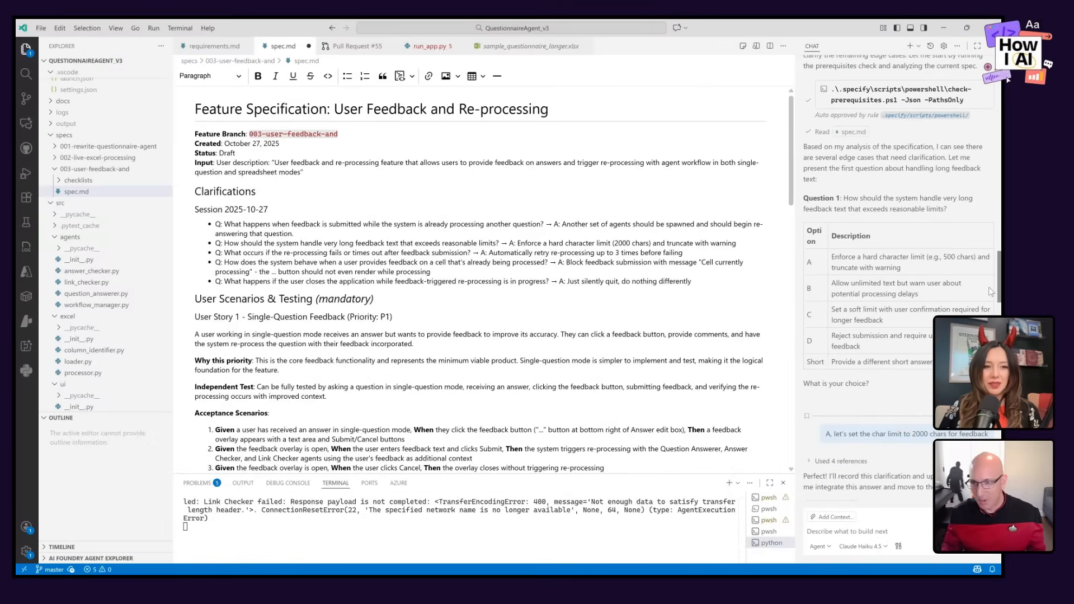
pyautogui.scroll(-3)
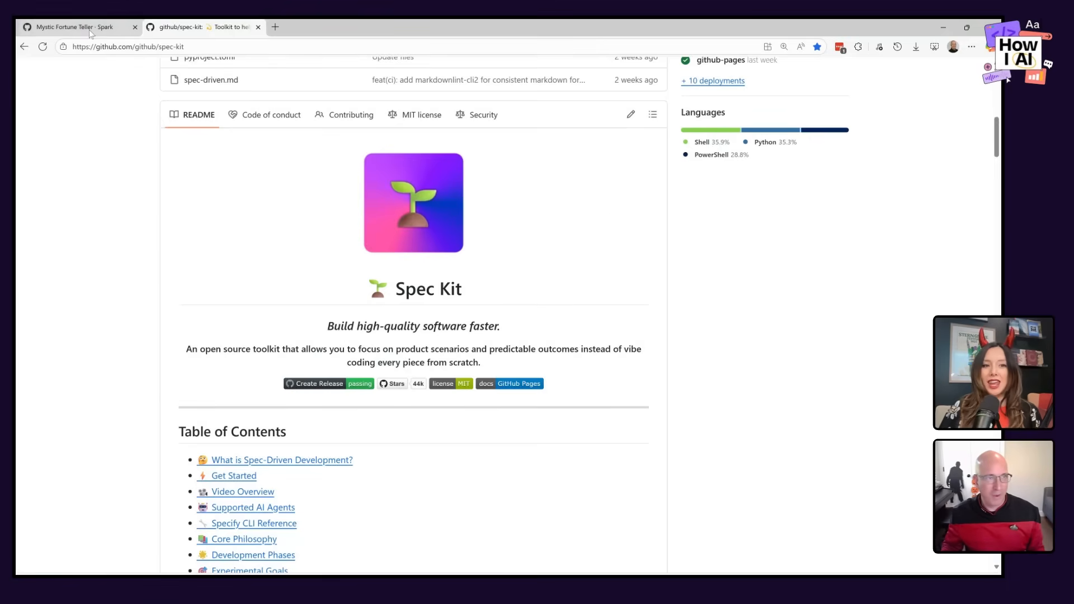
# Step: Return to the Mystic Fortune Teller tab and reveal a fortune via the orb
pyautogui.click(72, 27)
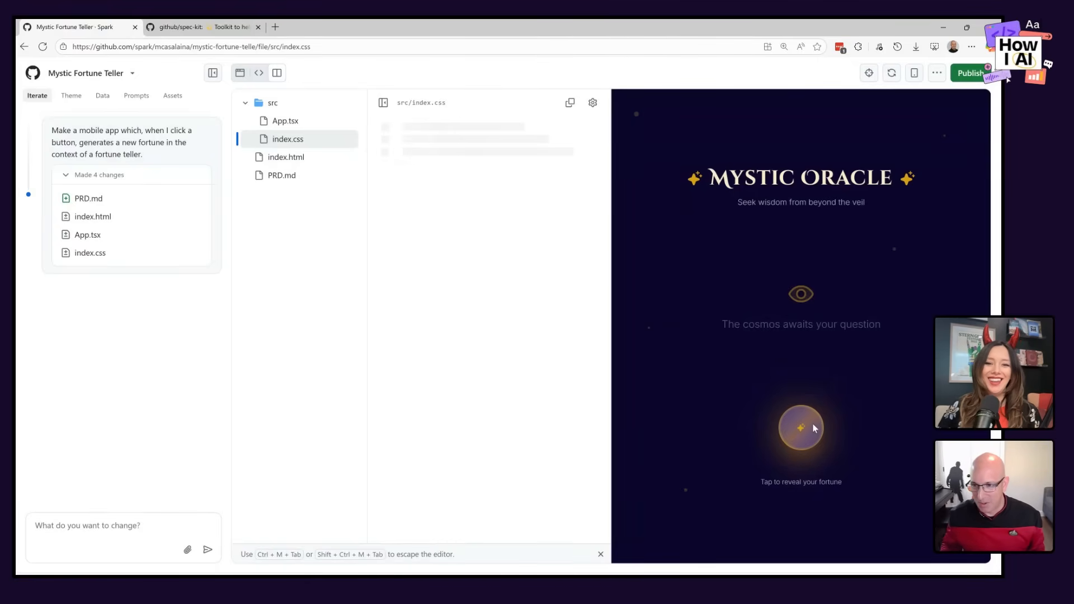
pyautogui.click(800, 427)
pyautogui.write('Make each fortune only one sentence and make it kid friendly.')
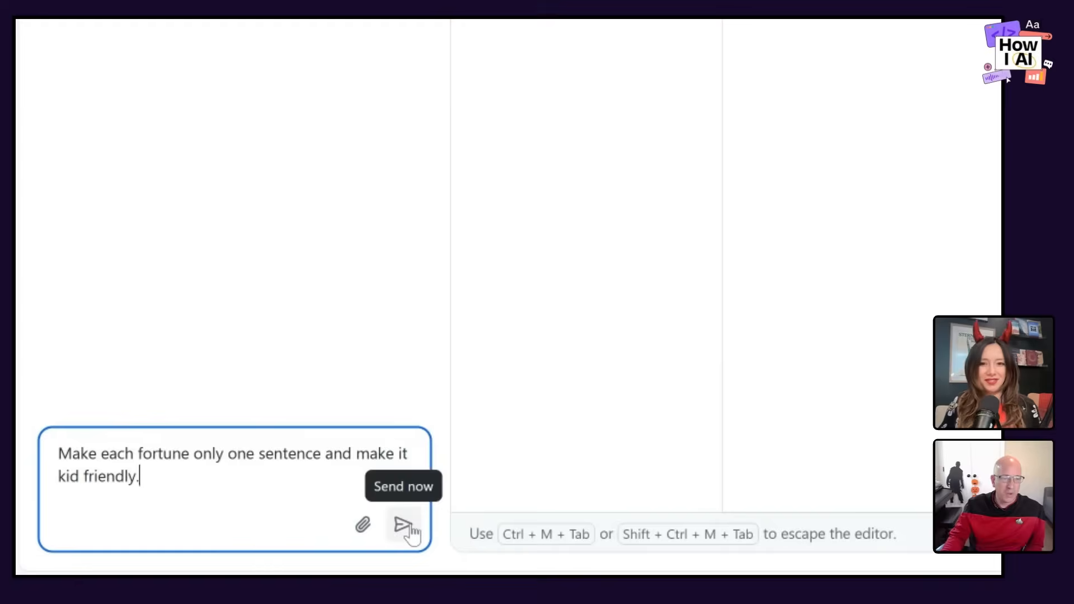
# Step: Send the request for one-sentence, kid-friendly fortunes
pyautogui.click(402, 536)
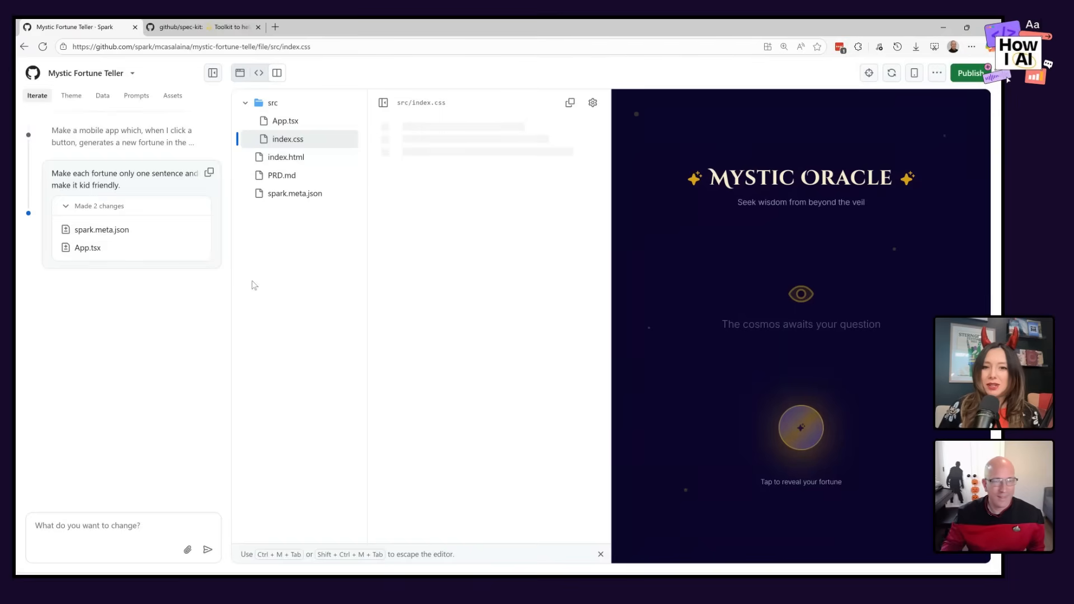
pyautogui.moveTo(804, 442)
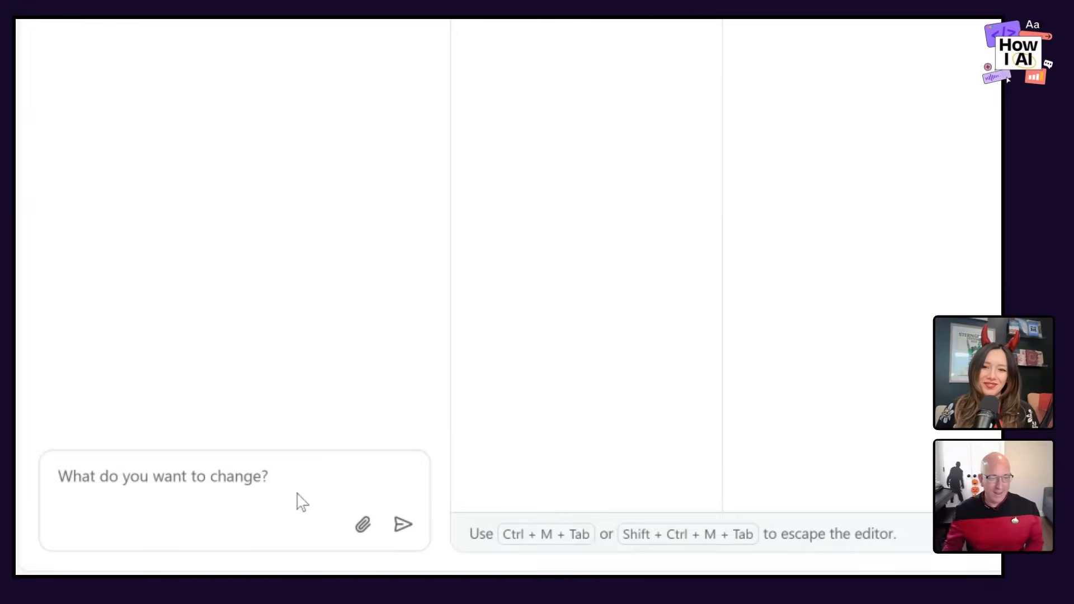
# Step: Ask for more concrete, humorous fortunes without big words, and send it
pyautogui.write('make')
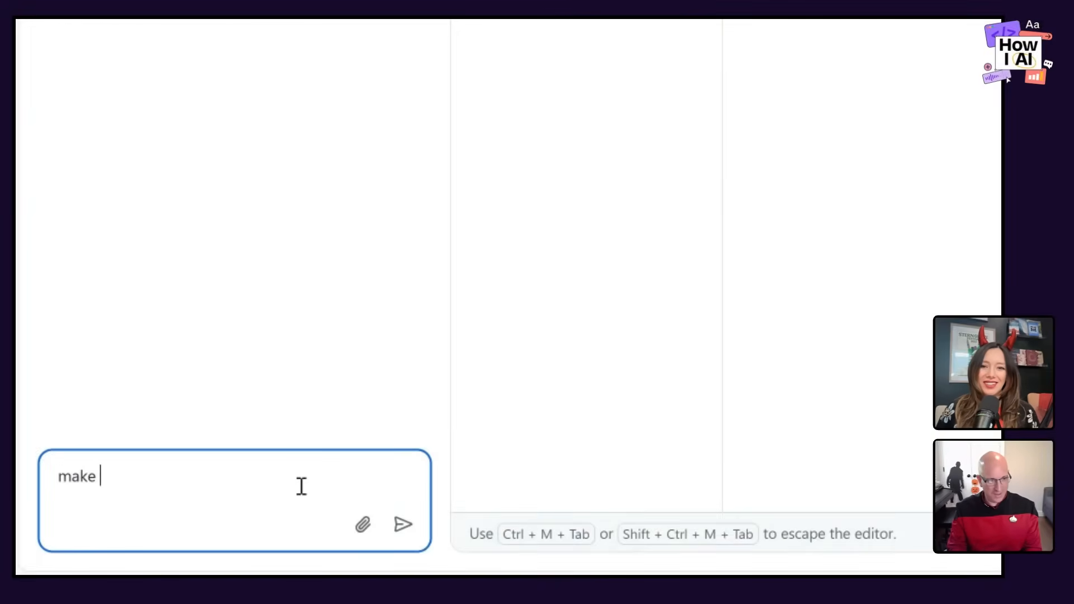
pyautogui.write('the fortunes a little more concrete')
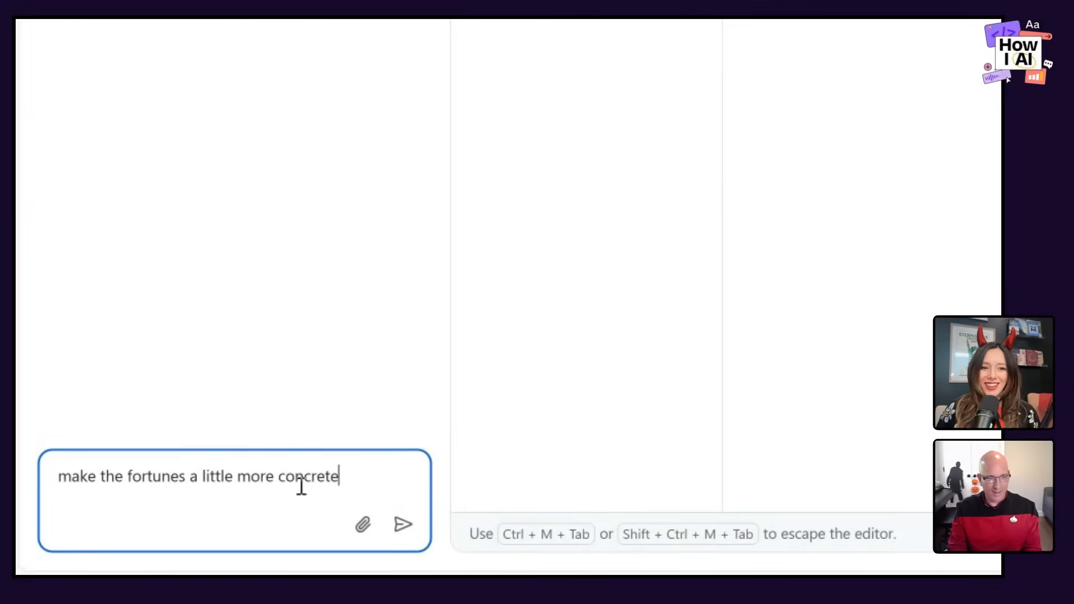
pyautogui.write(', and maybe a little mor')
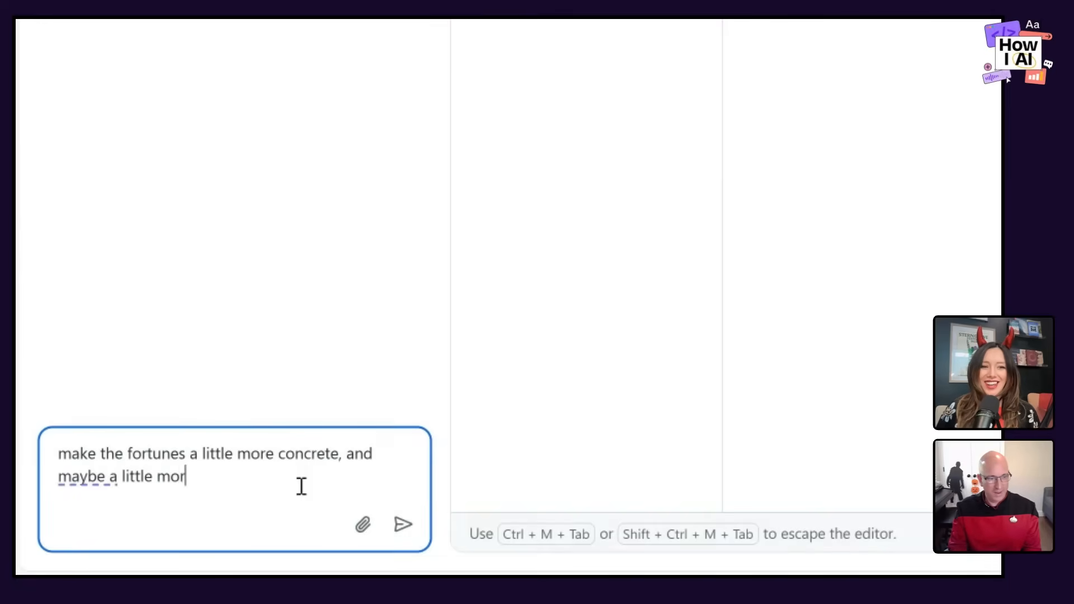
pyautogui.write('e humorous, try not to use use')
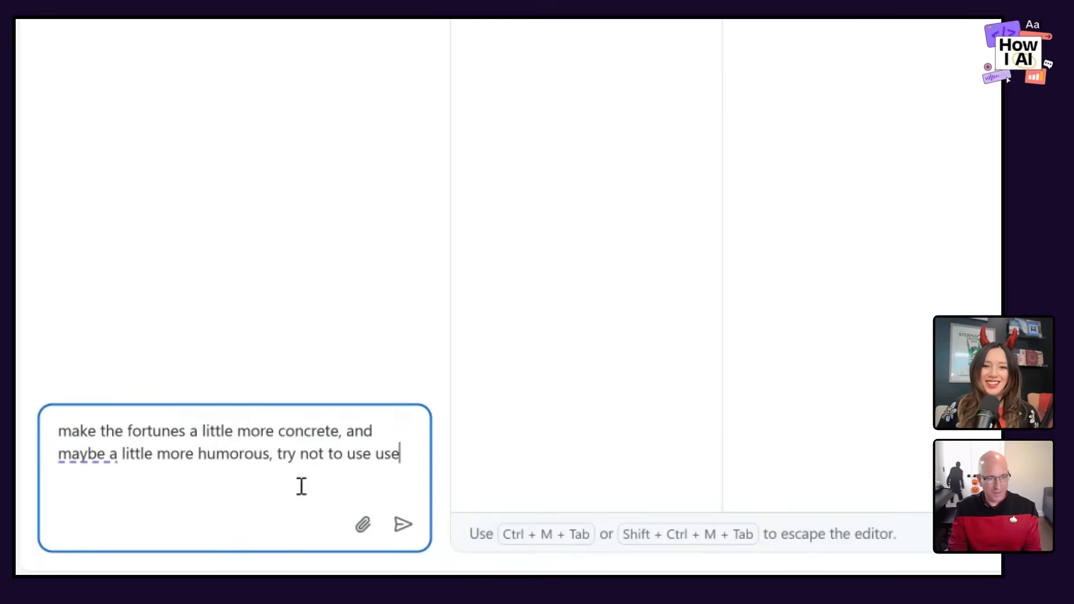
pyautogui.write('such big work')
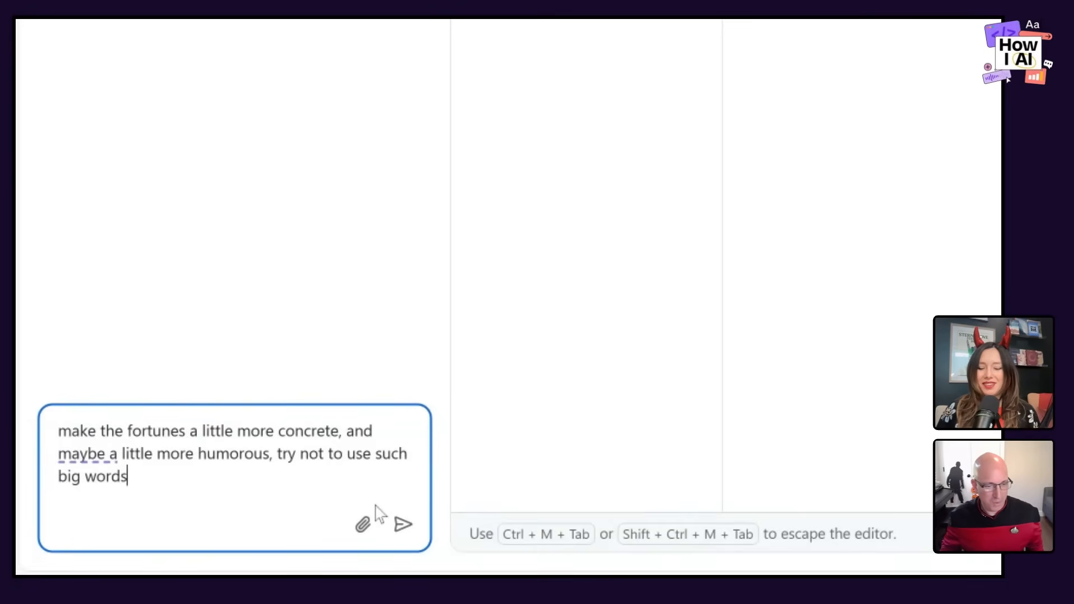
pyautogui.click(401, 523)
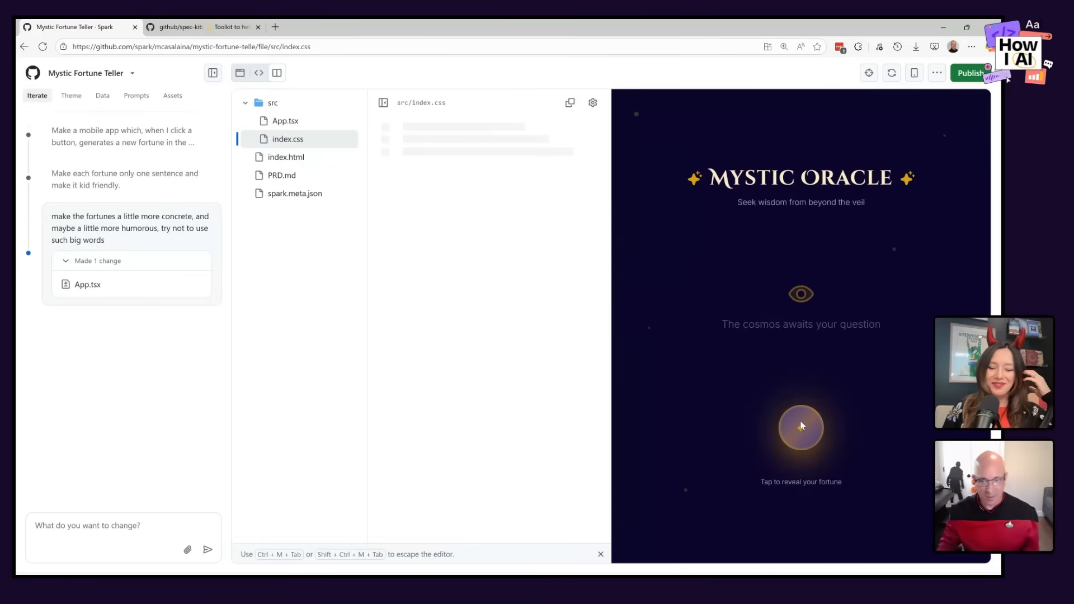
# Step: Generate several fortunes, including pizza-shaped and cupcake-shaped rocks, with the orb
pyautogui.click(800, 427)
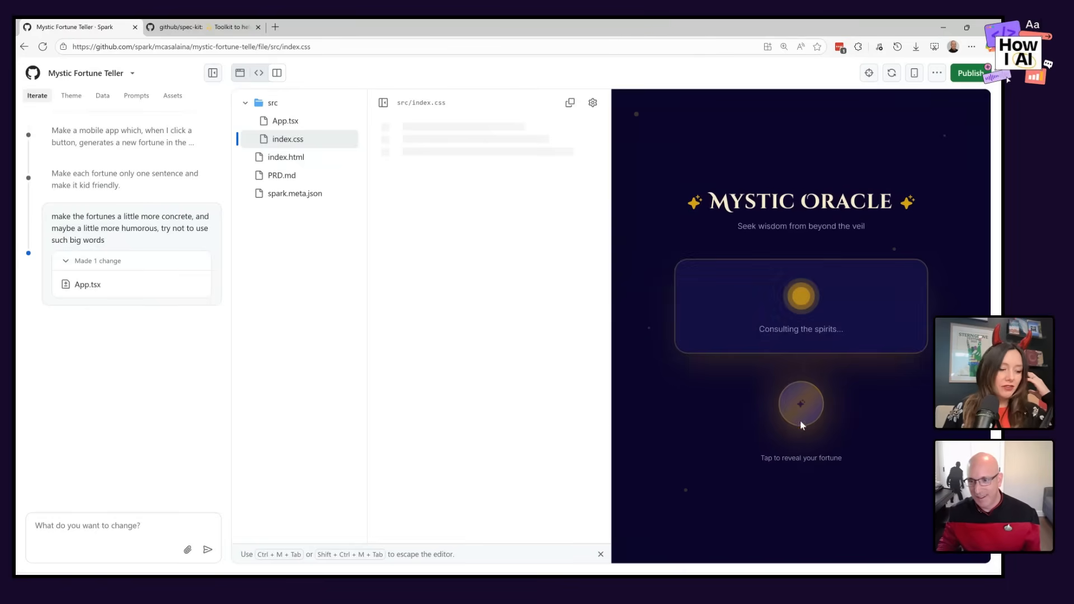
pyautogui.click(801, 403)
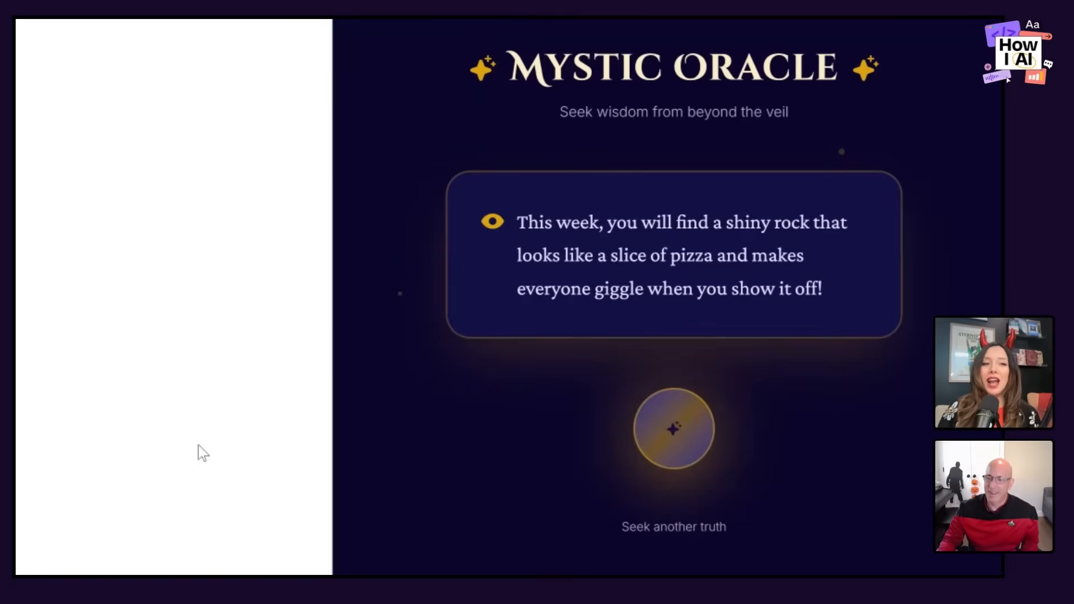
pyautogui.click(674, 433)
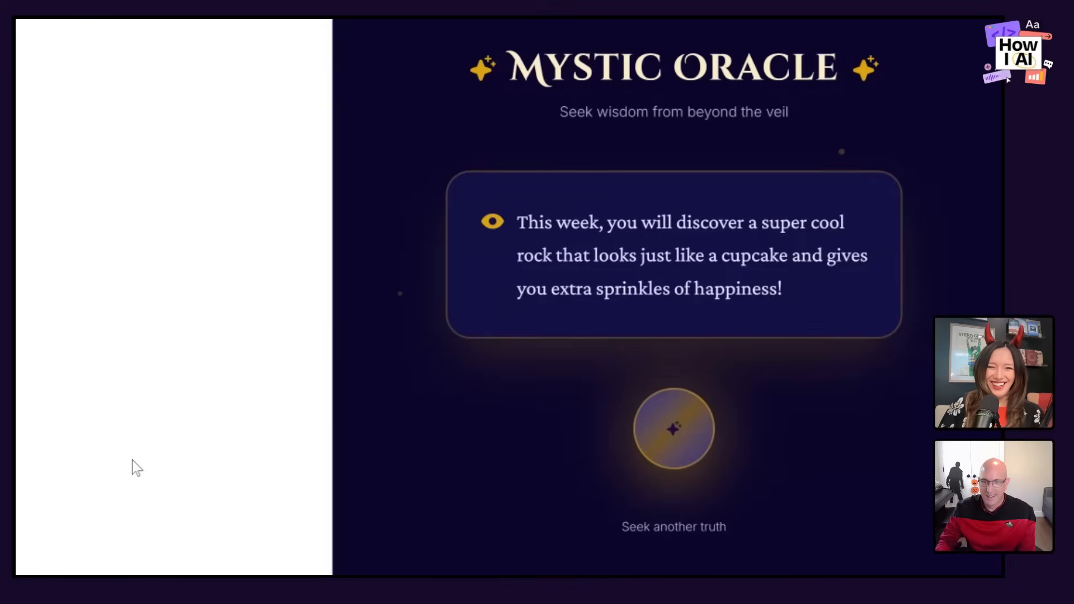
pyautogui.click(674, 432)
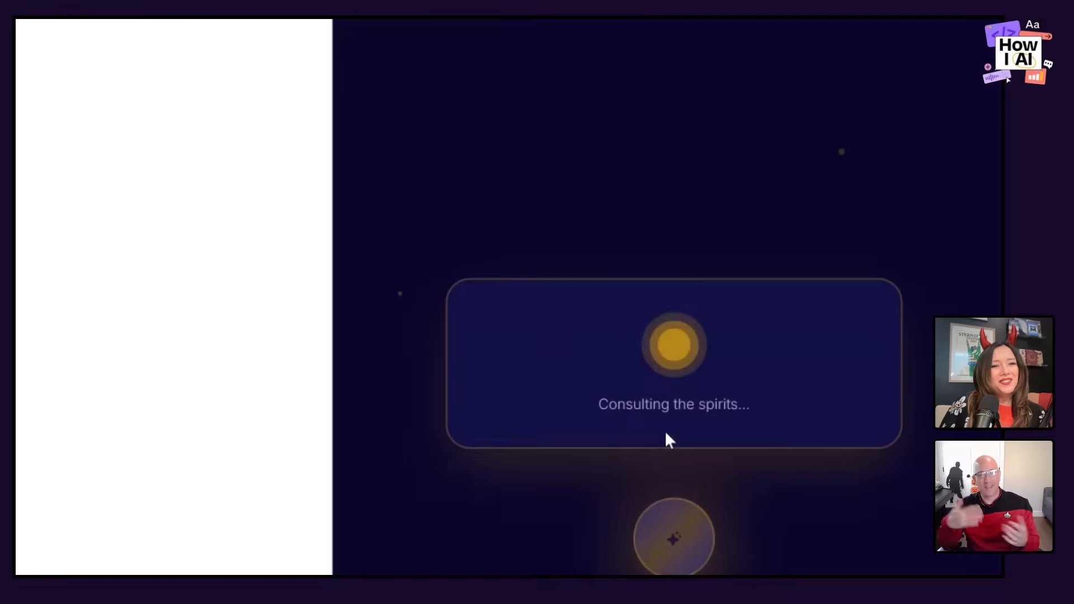